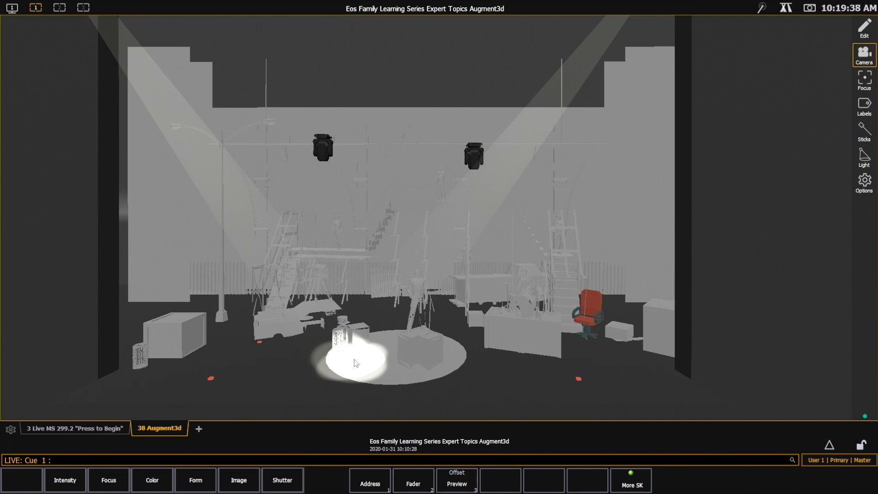
mouse_move(863, 27)
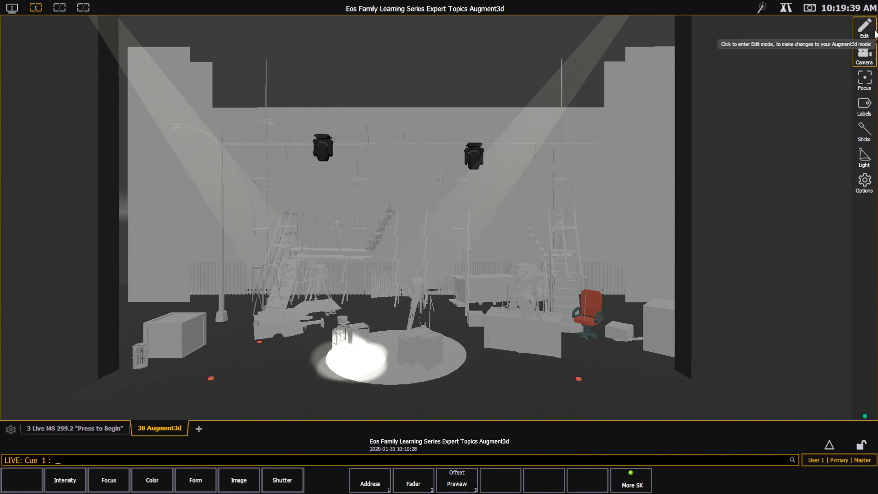
Enter Edit mode on the stage model via the pencil button
left_click(863, 27)
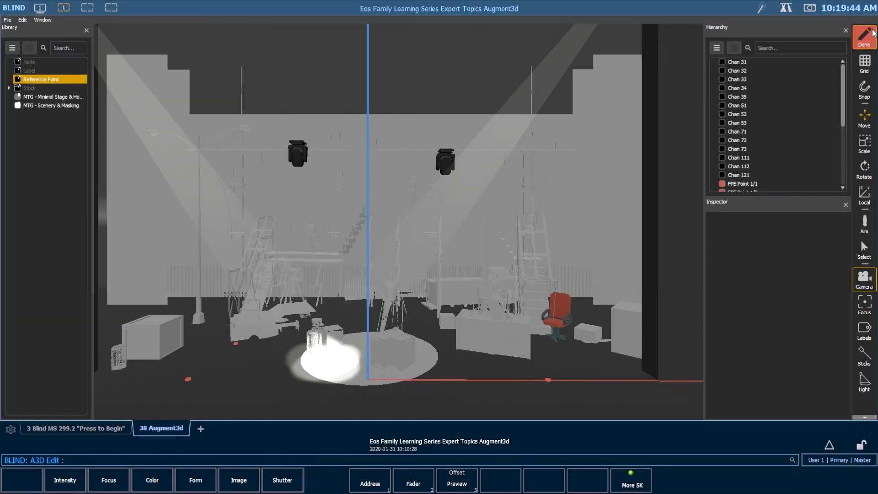
Create a new Reference Point from the Hierarchy Create menu
left_click(716, 48)
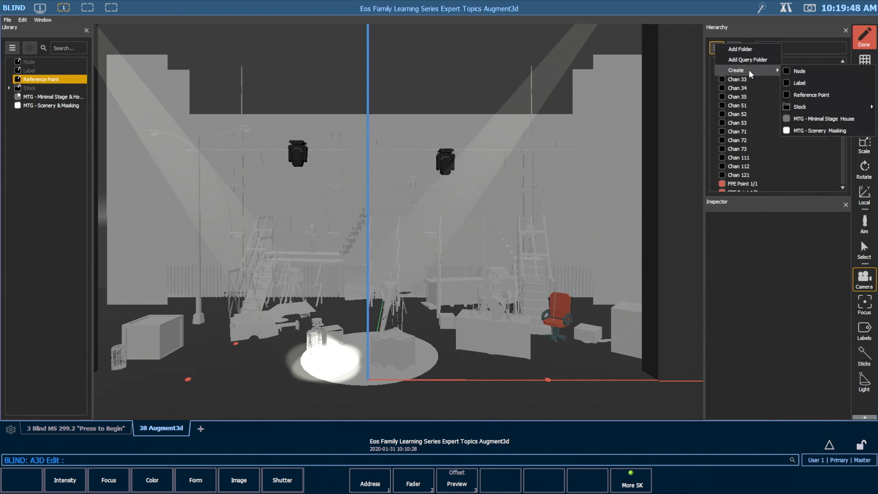
left_click(810, 95)
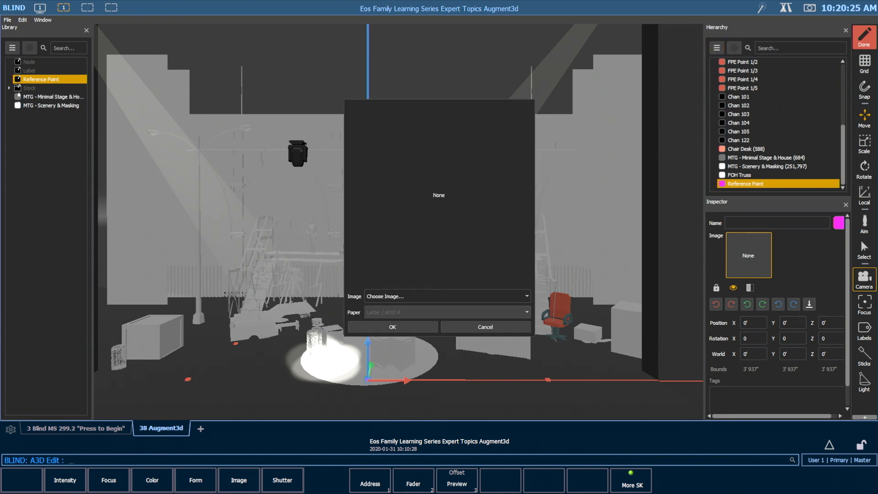
mouse_move(480, 183)
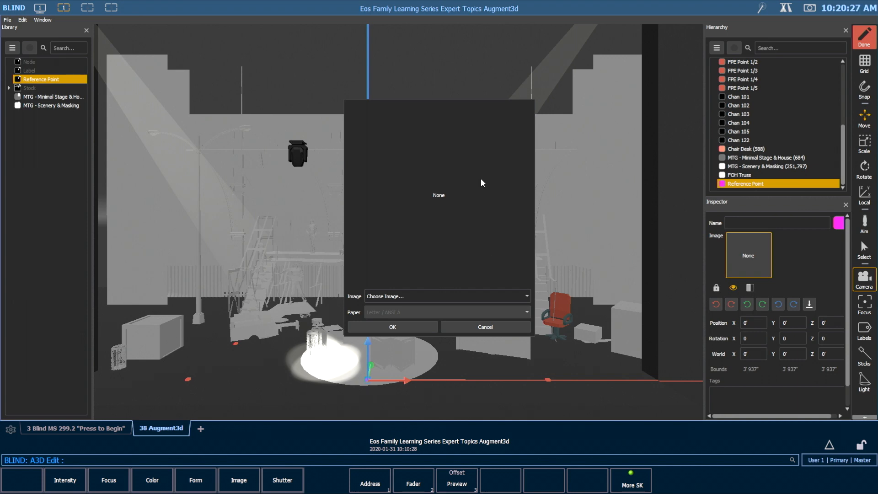
Assign the Reference Point 1 (8.00 x 8.00) image on Letter / ANSI A paper and confirm
left_click(444, 296)
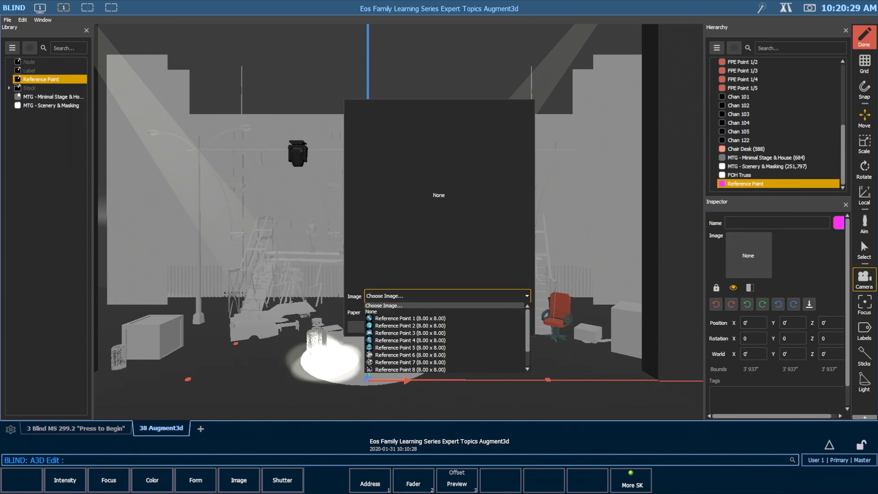
mouse_move(432, 303)
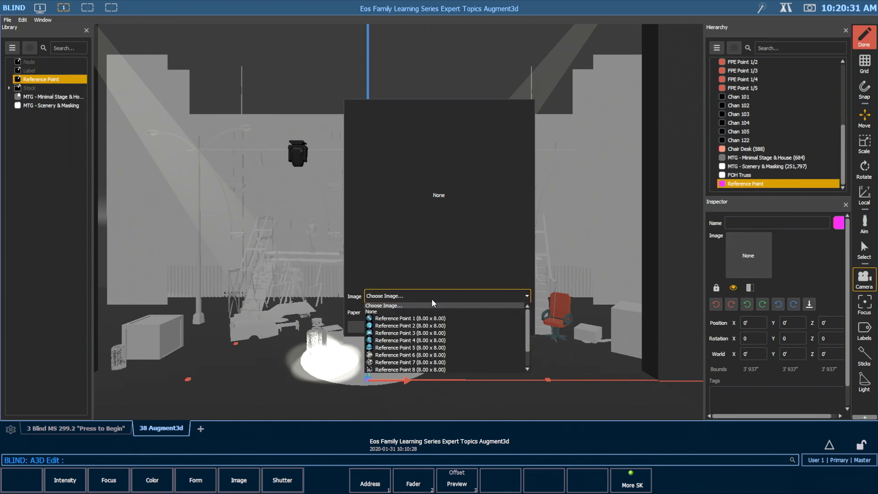
mouse_move(414, 318)
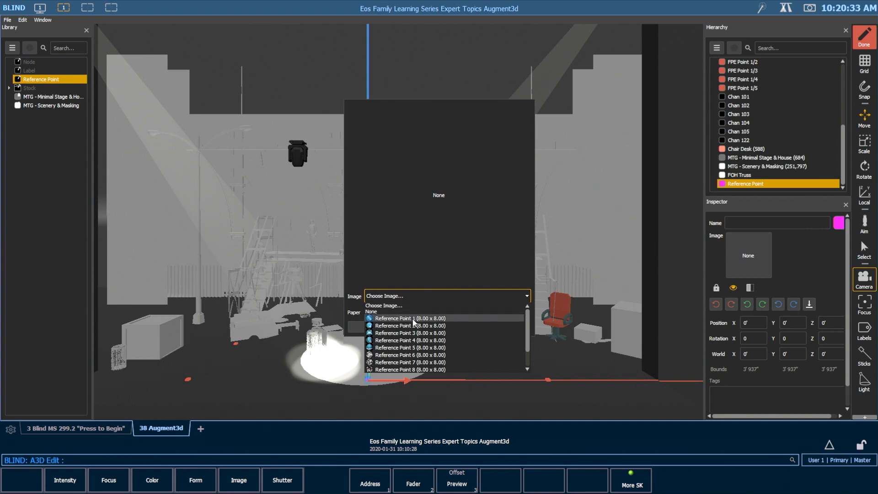
left_click(410, 318)
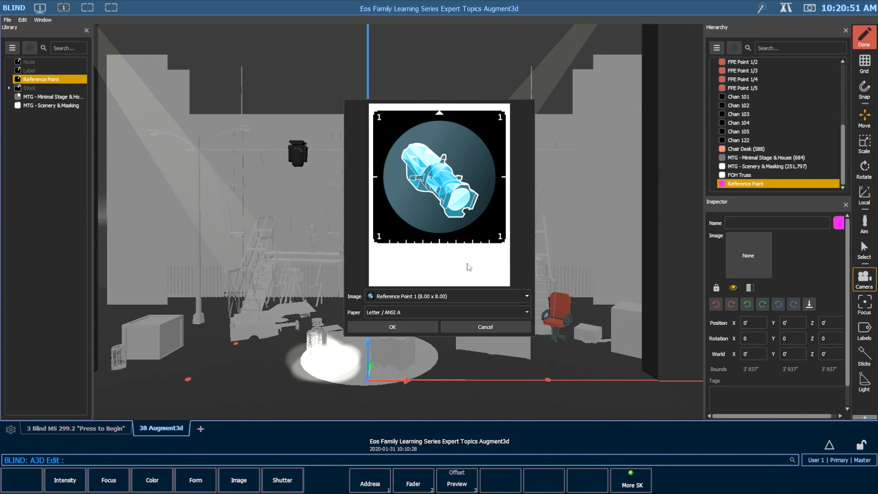
mouse_move(421, 269)
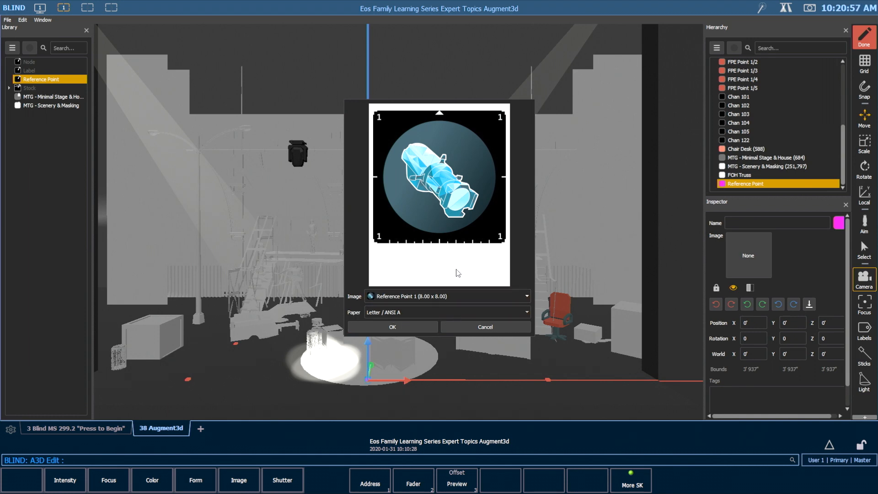
left_click(391, 327)
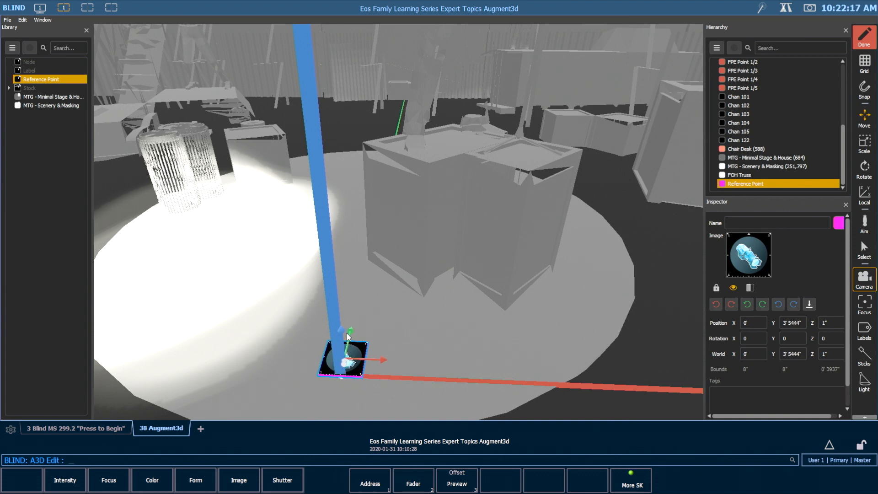
Move the target to about X 4'8.8", Y 4'1.6" and rotate it -180° about Z
left_click_drag(349, 333, 361, 328)
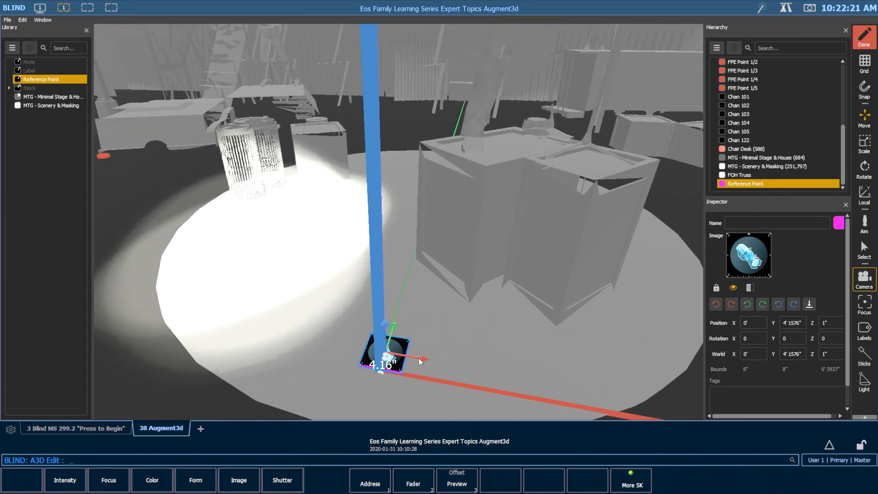
left_click_drag(420, 361, 386, 353)
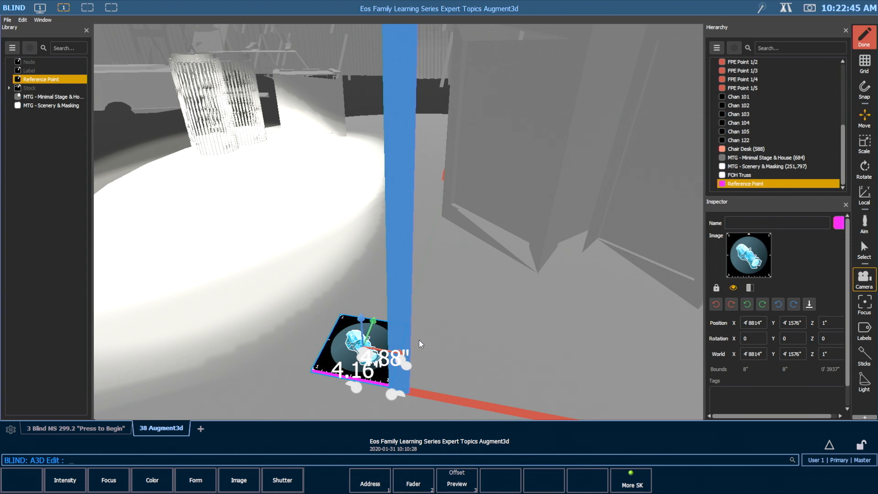
mouse_move(343, 319)
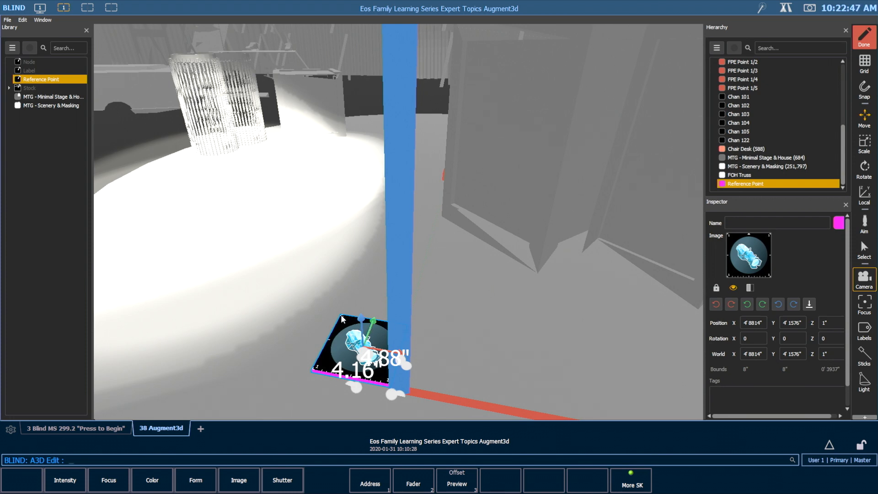
mouse_move(442, 342)
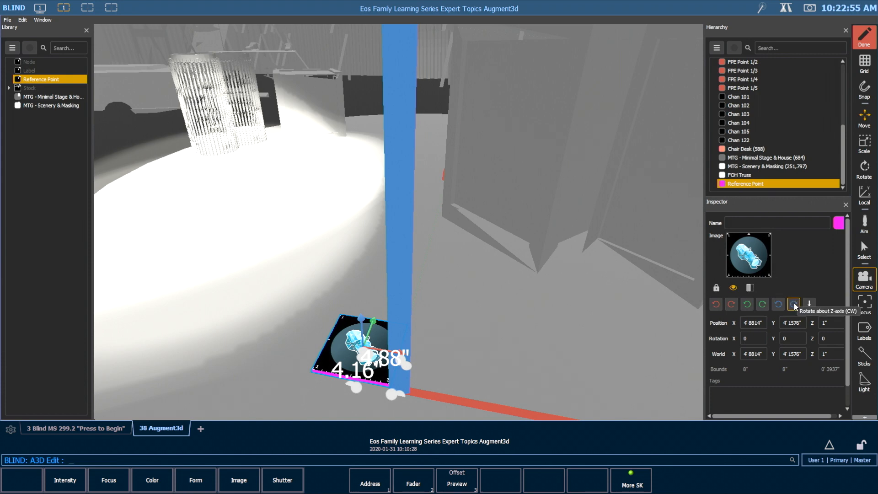
left_click(793, 304)
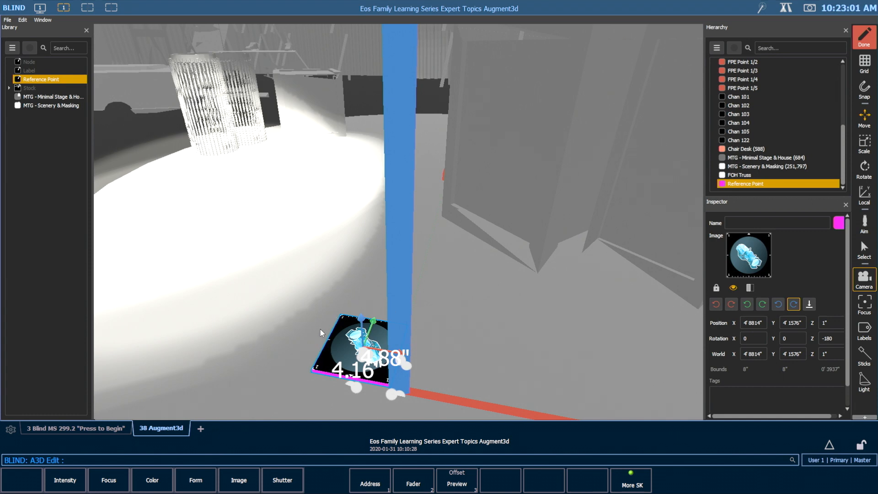
mouse_move(432, 252)
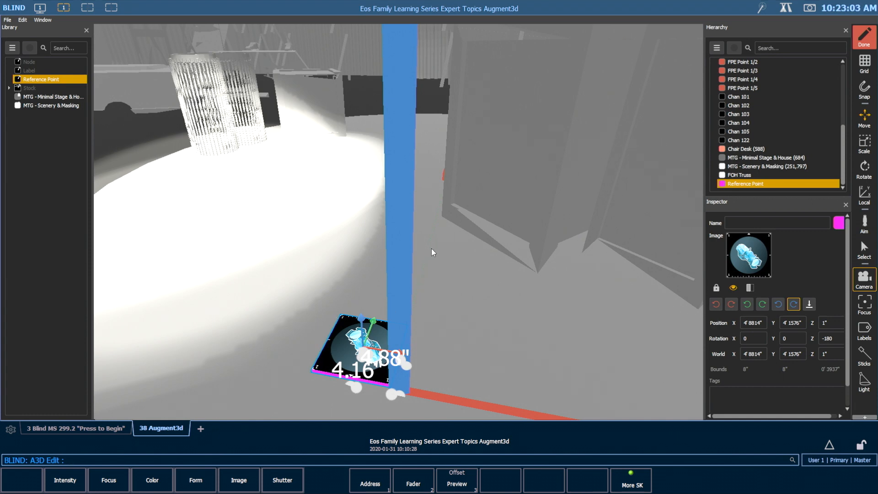
left_click(770, 165)
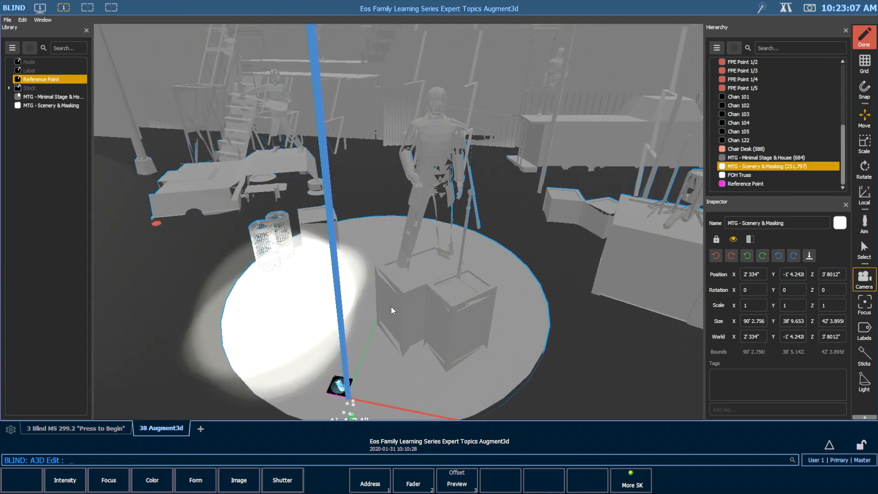
mouse_move(369, 327)
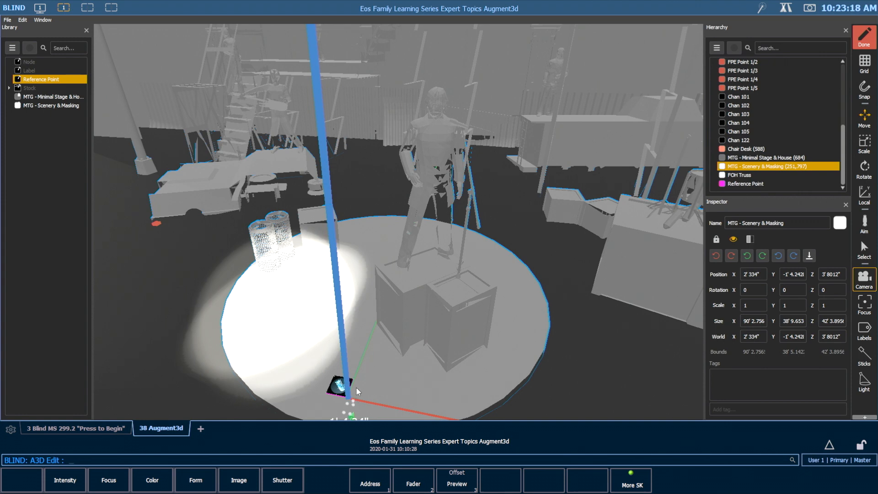
mouse_move(323, 341)
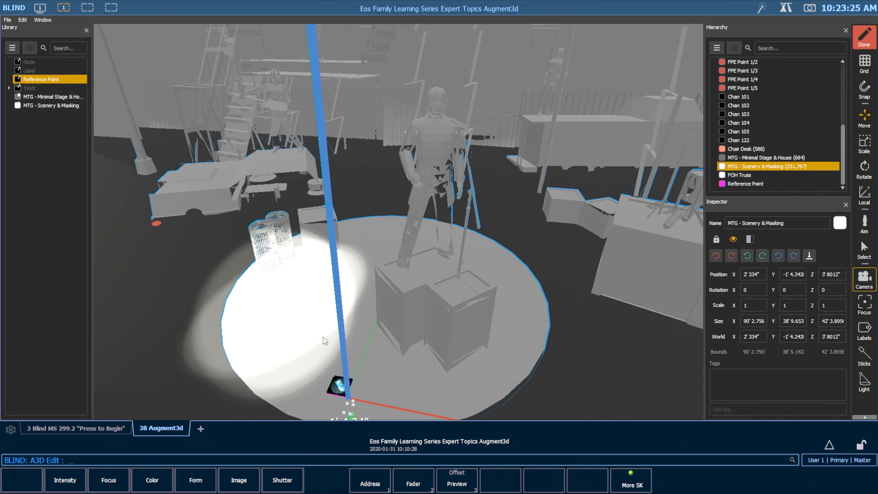
mouse_move(331, 329)
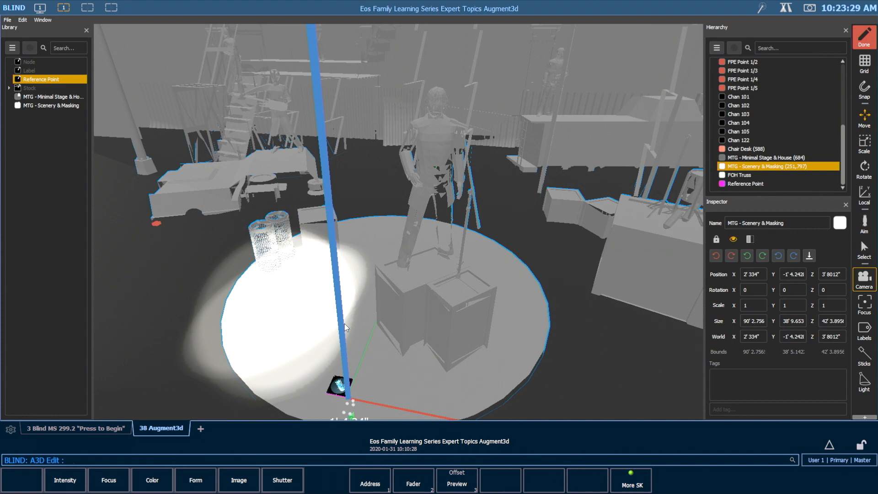
mouse_move(349, 324)
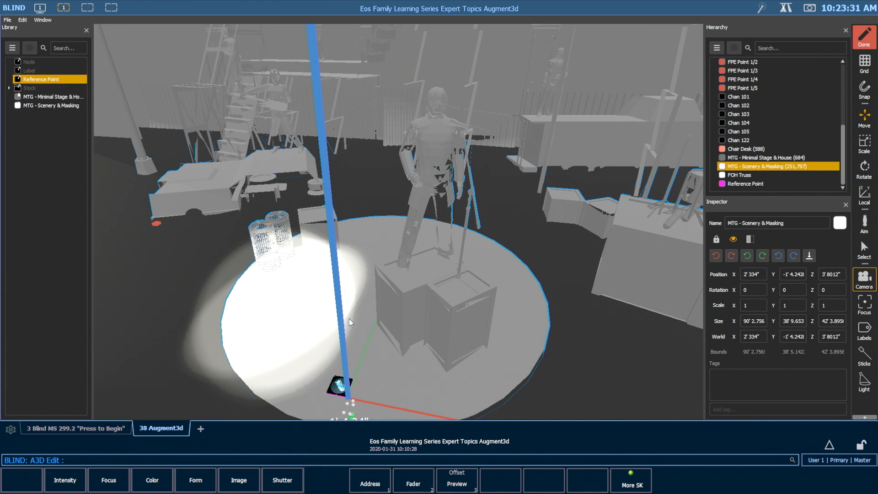
mouse_move(357, 296)
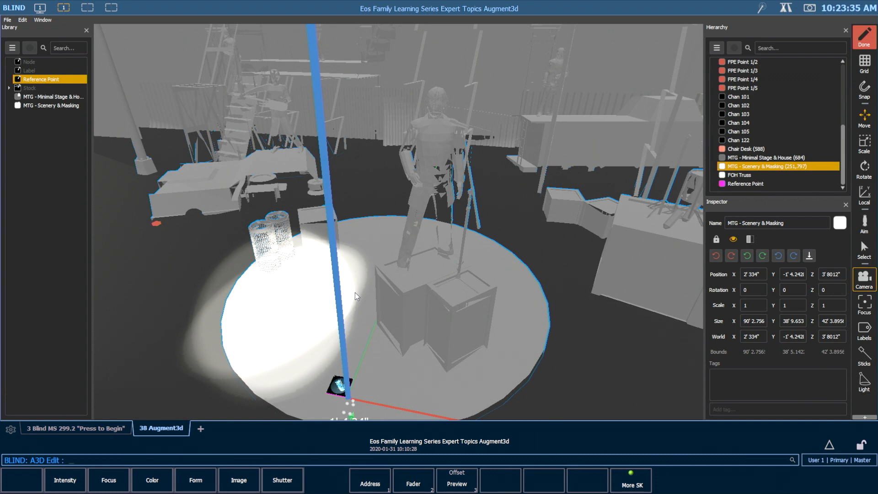
mouse_move(365, 282)
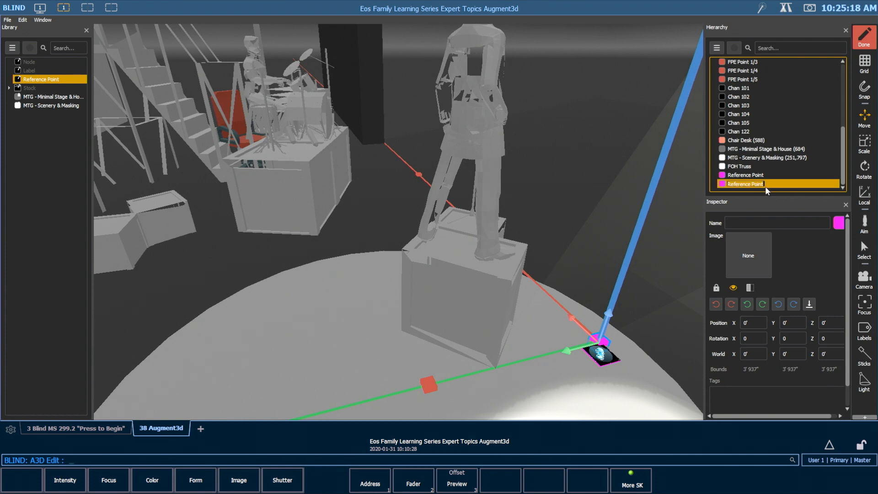
Rename the new reference point to 'AR Target - US'
double_click(745, 184)
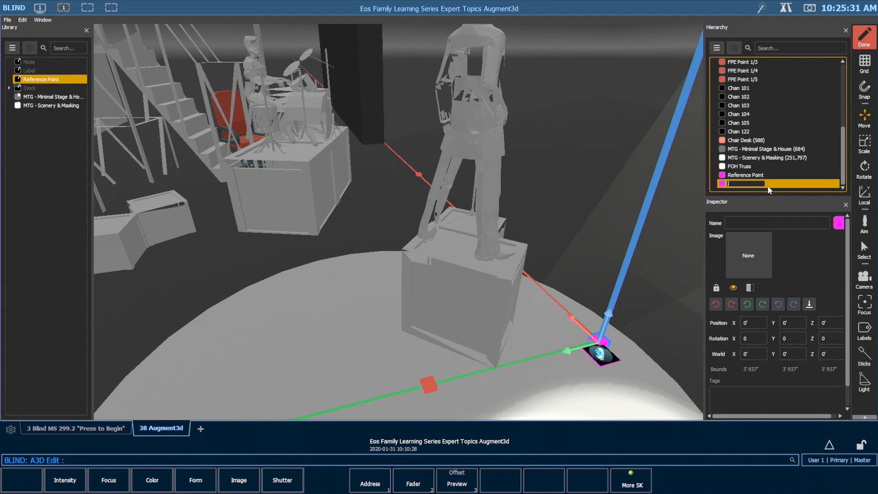
type("AR Target")
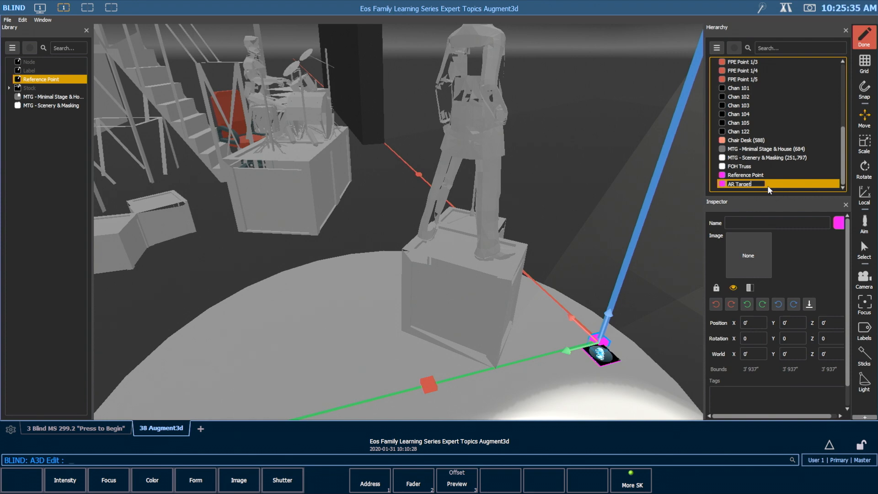
type("- US")
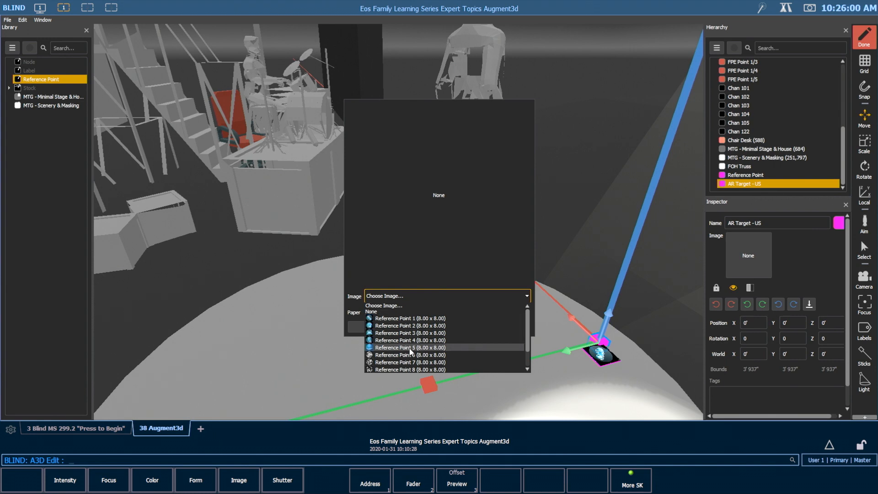
Assign the Reference Point 7 (8.00 x 8.00) image to AR Target - US and confirm
left_click(410, 361)
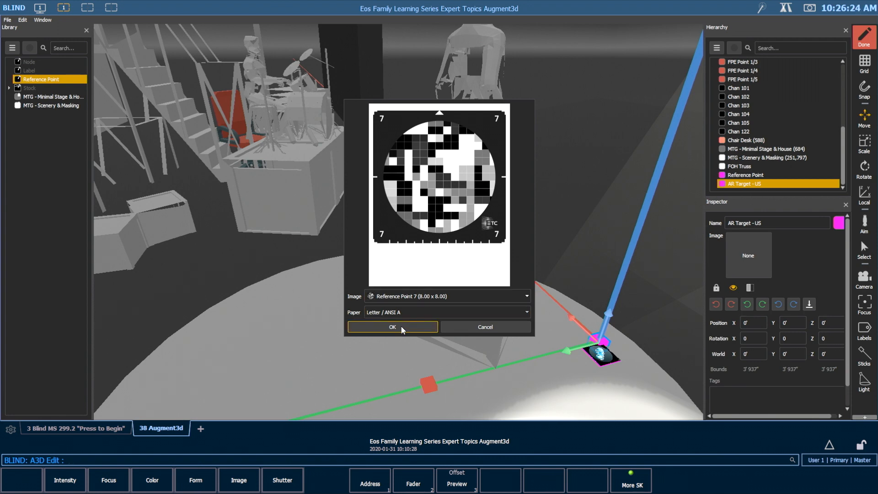
left_click(392, 327)
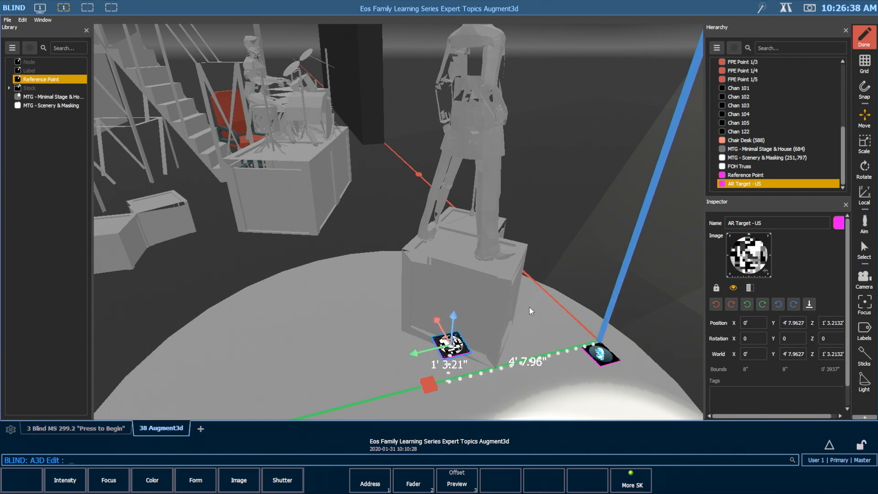
mouse_move(547, 291)
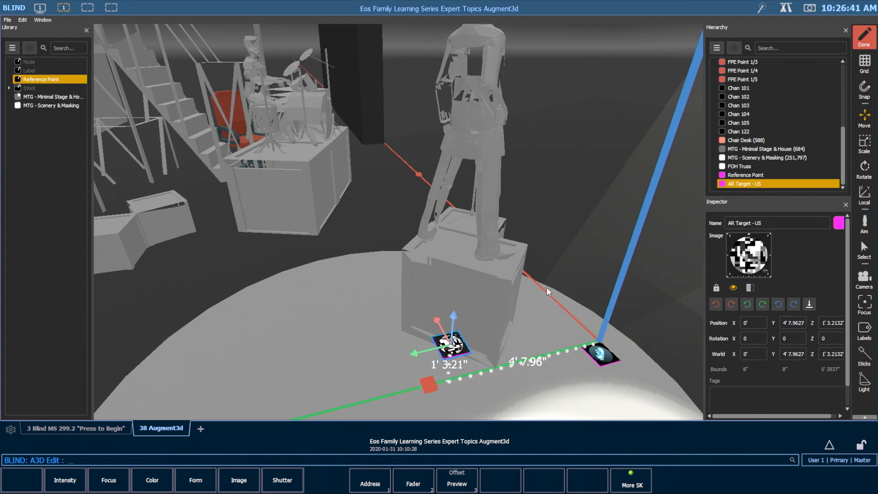
Tip AR Target - US upright with X -90, turn it about 45° on Z and set it against the platform face
left_click(731, 304)
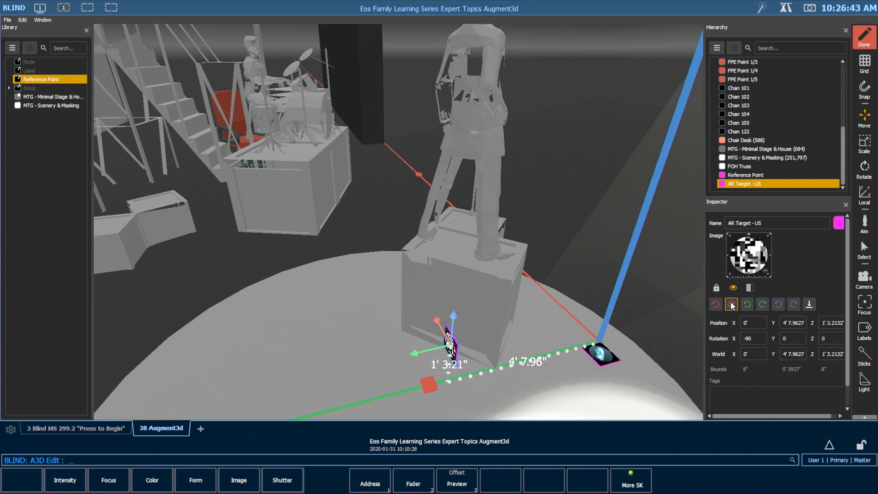
left_click(864, 168)
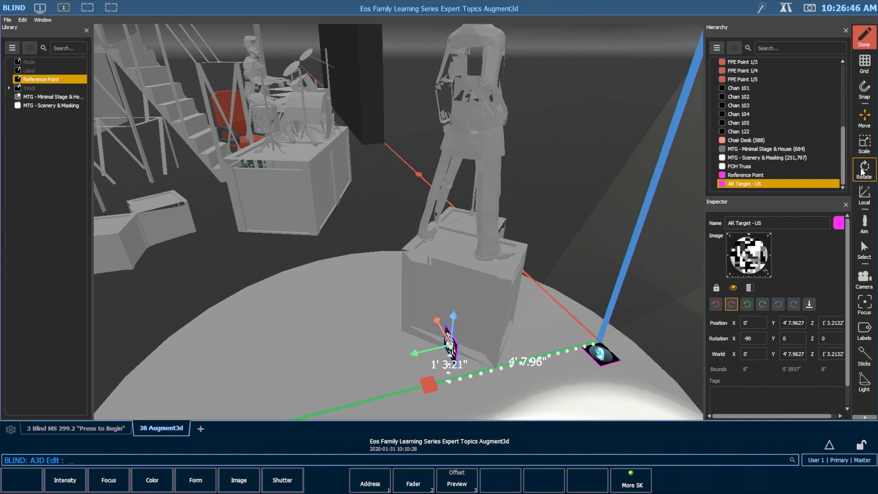
left_click(864, 167)
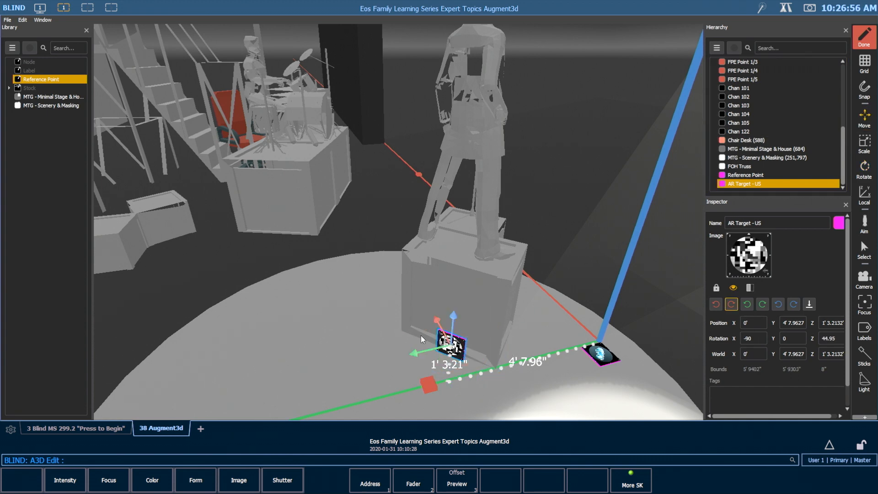
left_click_drag(448, 345, 431, 314)
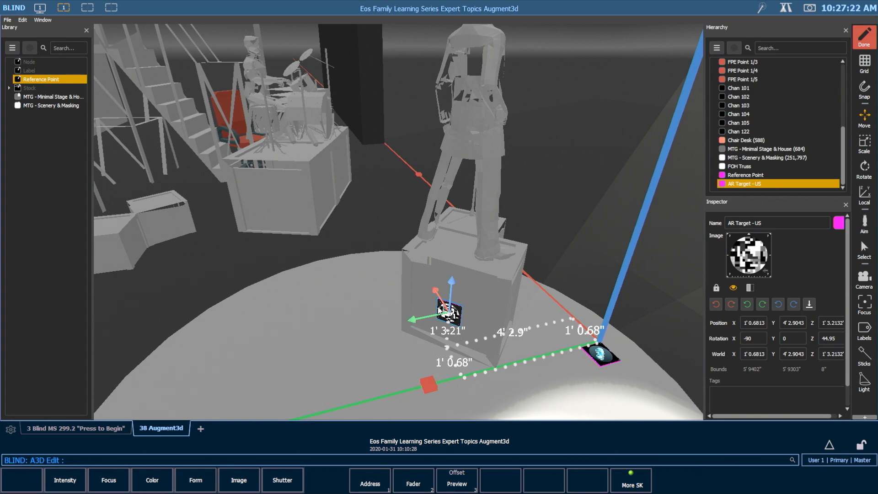
mouse_move(578, 320)
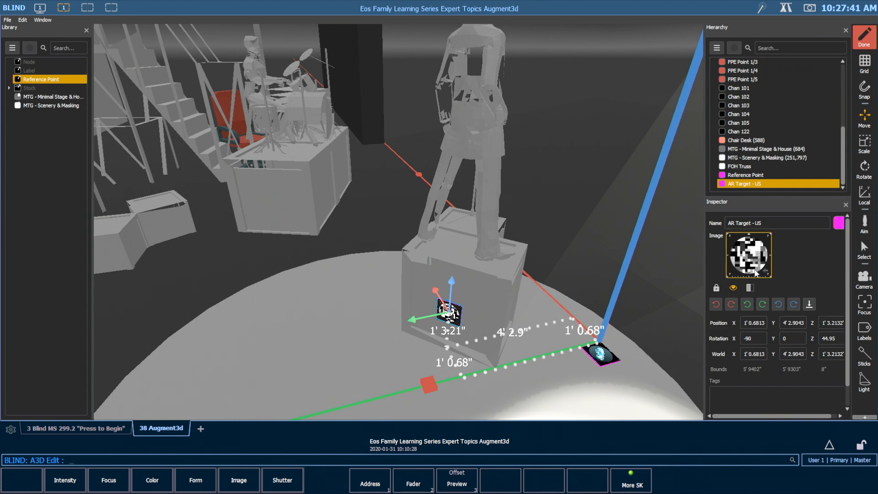
Leave Edit mode and return Augment3d to Live with file options showing
left_click(864, 35)
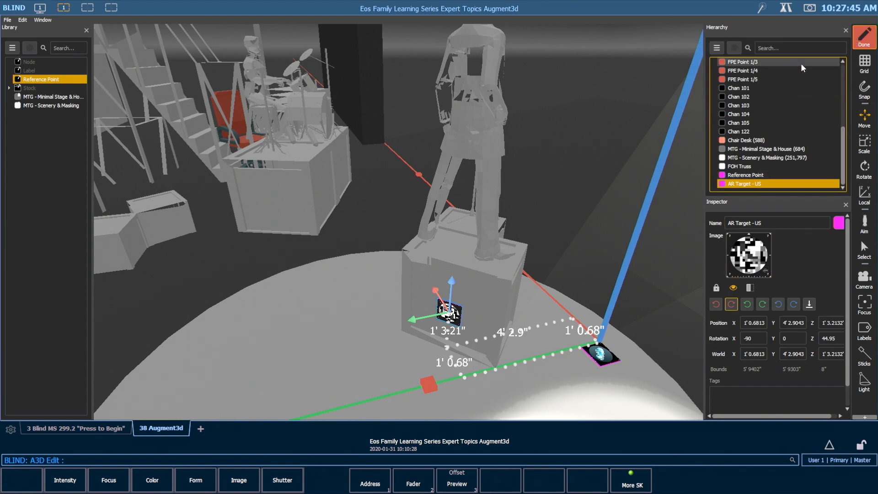
left_click(864, 33)
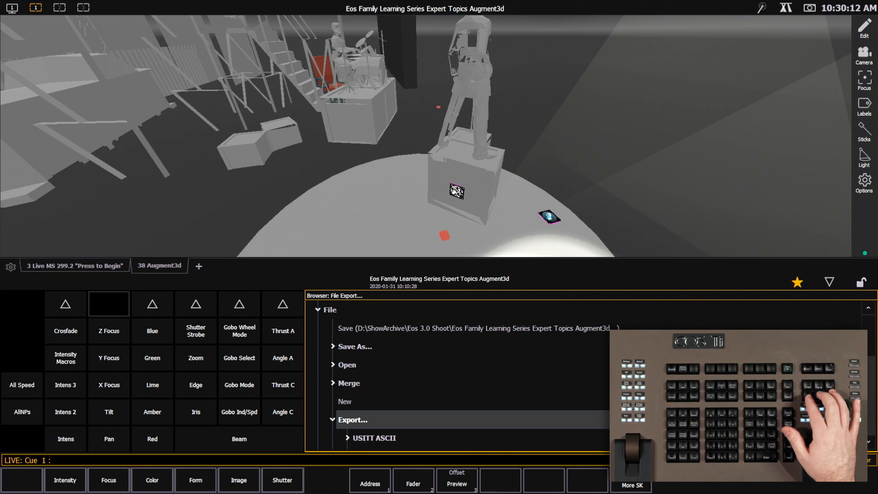
Open the AR reference point PDF export page previewing Reference Point 1 on Letter paper
left_click(352, 420)
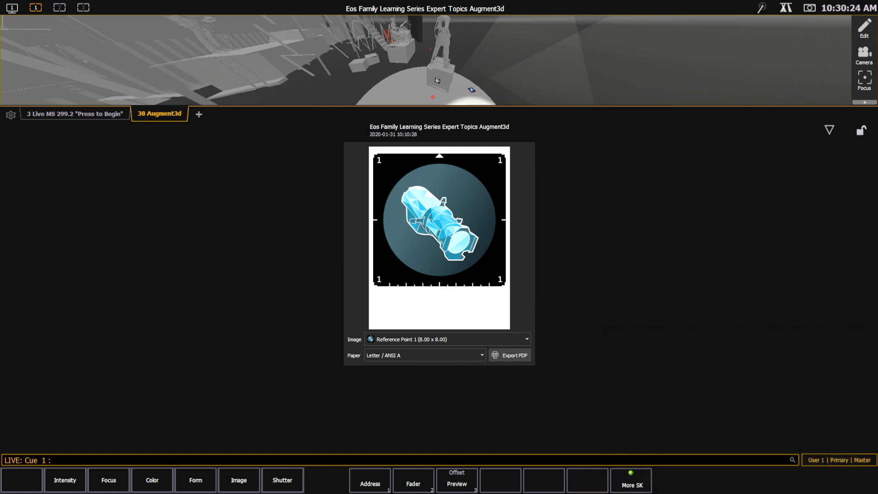
mouse_move(540, 361)
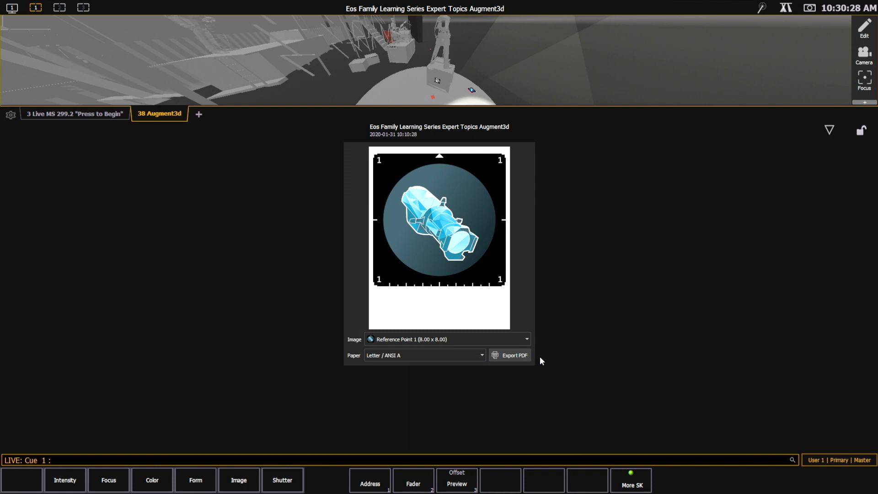
Export the Reference Point 7 target as 'Ref Point 7 - Letter ANSI A.pdf'
left_click(446, 339)
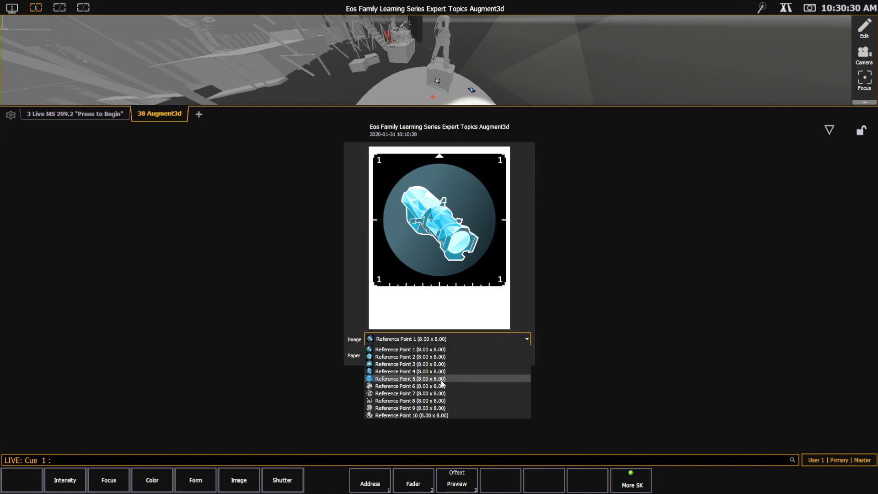
mouse_move(410, 394)
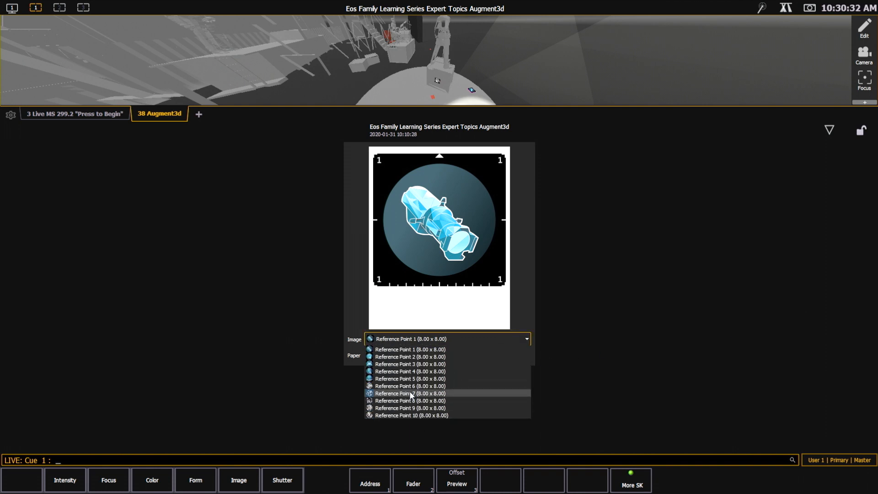
left_click(396, 393)
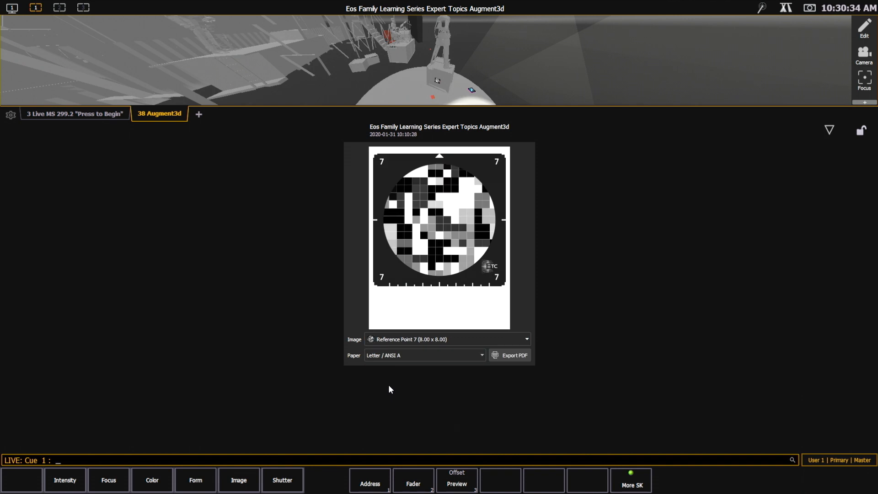
left_click(424, 354)
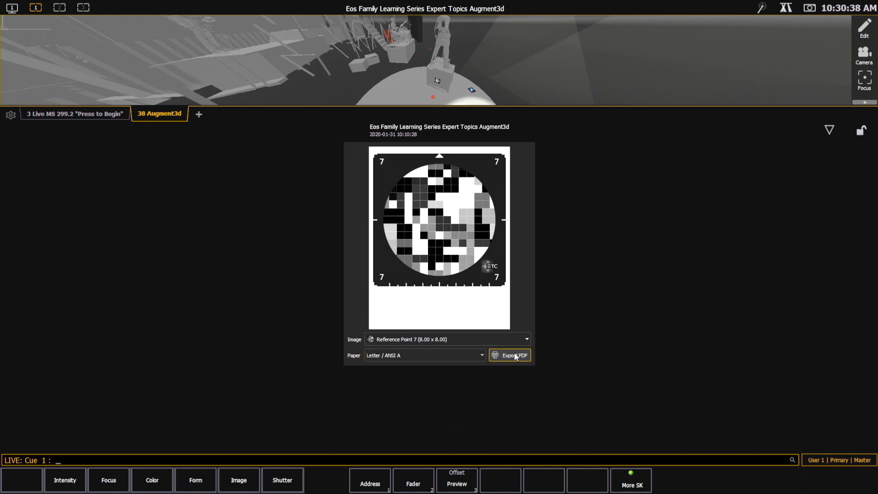
left_click(509, 354)
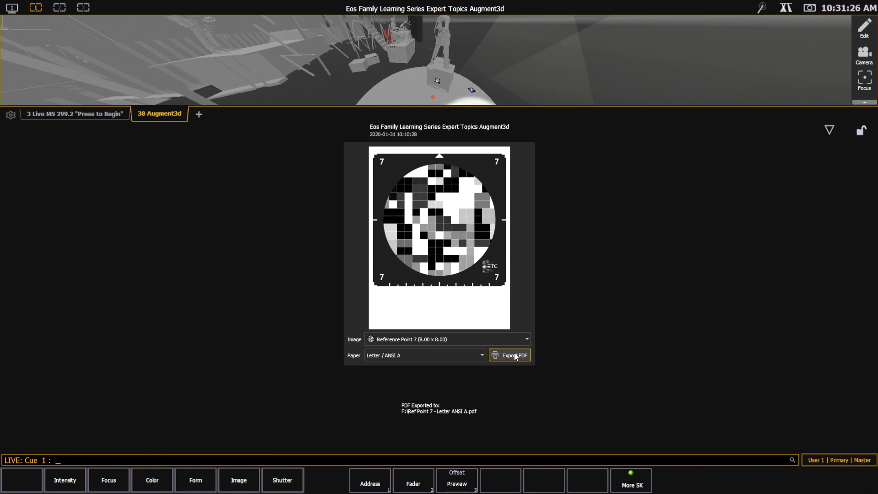
Export the Reference Point 1 target as 'Ref Point 1 - Letter ANSI A.pdf' to the F: drive
left_click(446, 338)
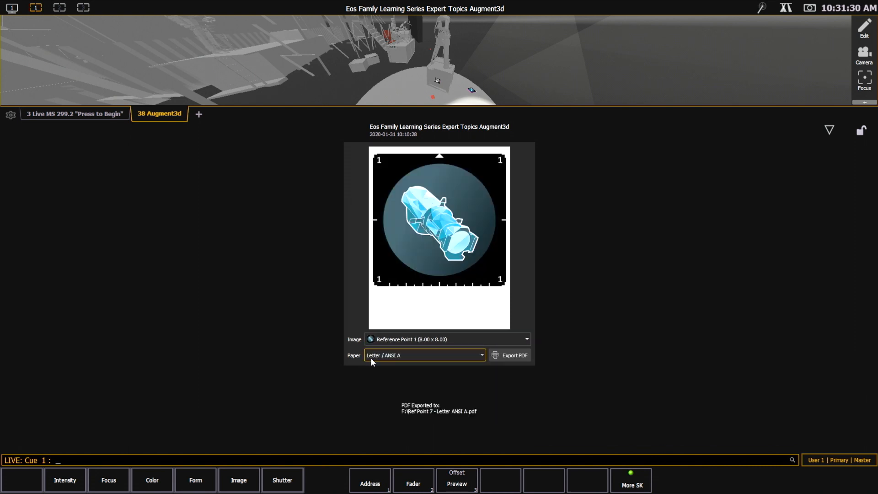
left_click(509, 355)
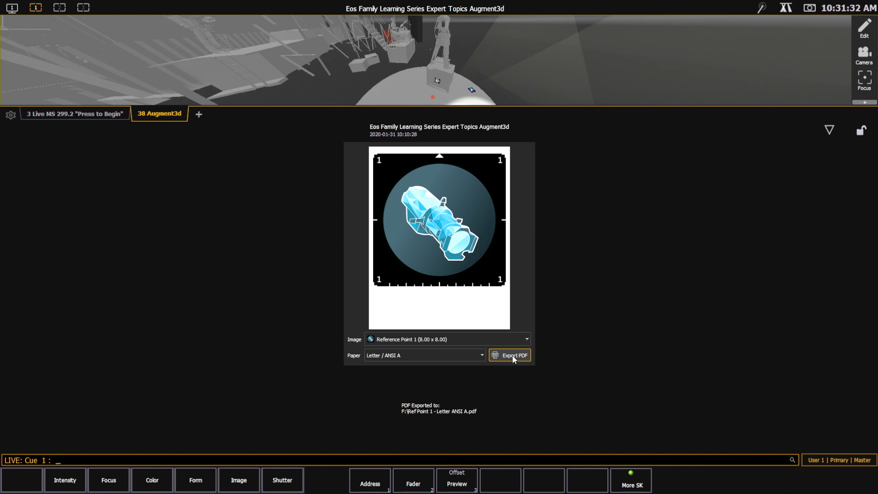